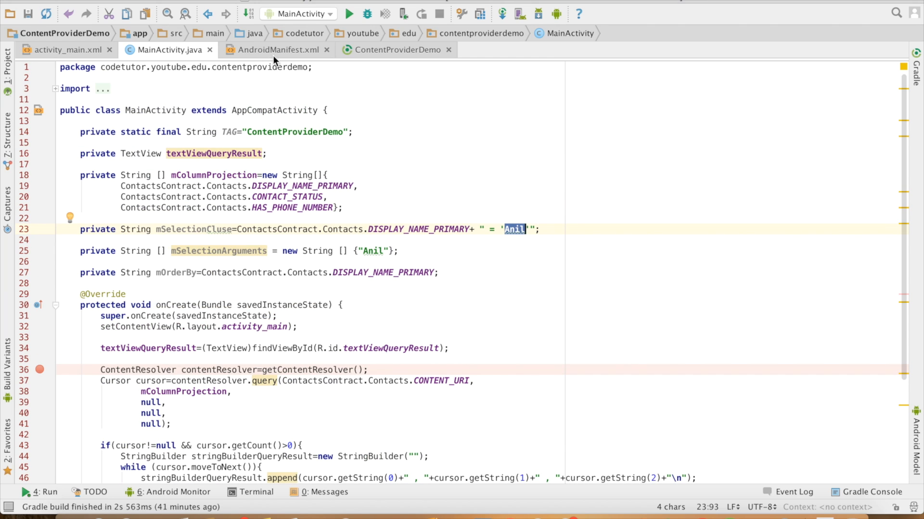
Walk through the contacts permission, query URI, cursor and result loop, then show the running app.
left_click(275, 50)
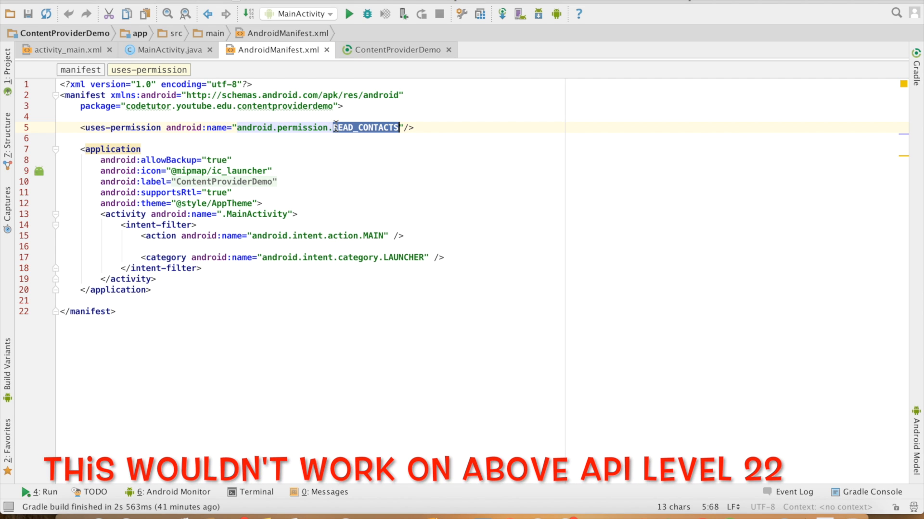
left_click(151, 49)
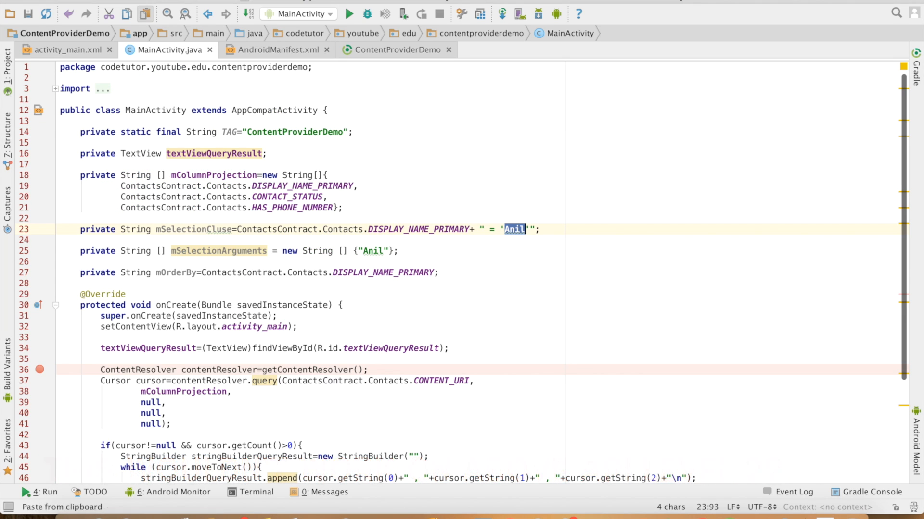
scroll("down", 3)
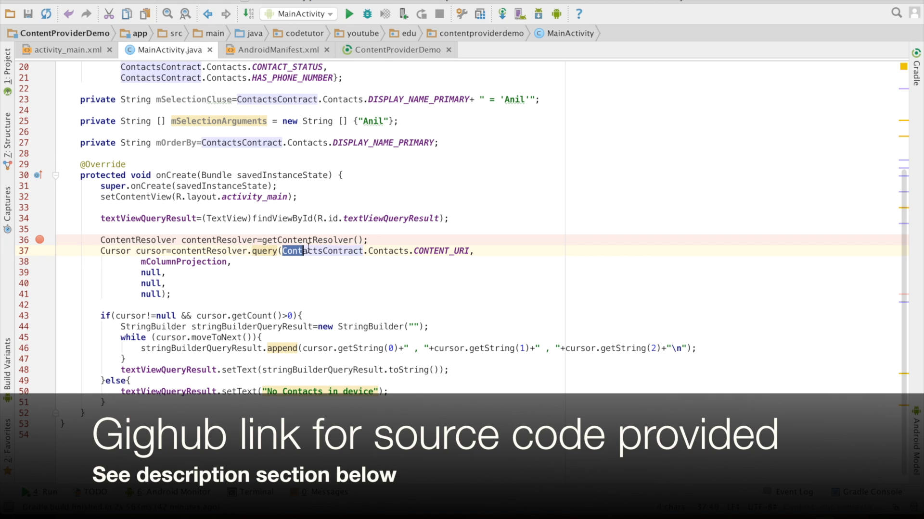
left_click_drag(281, 250, 408, 250)
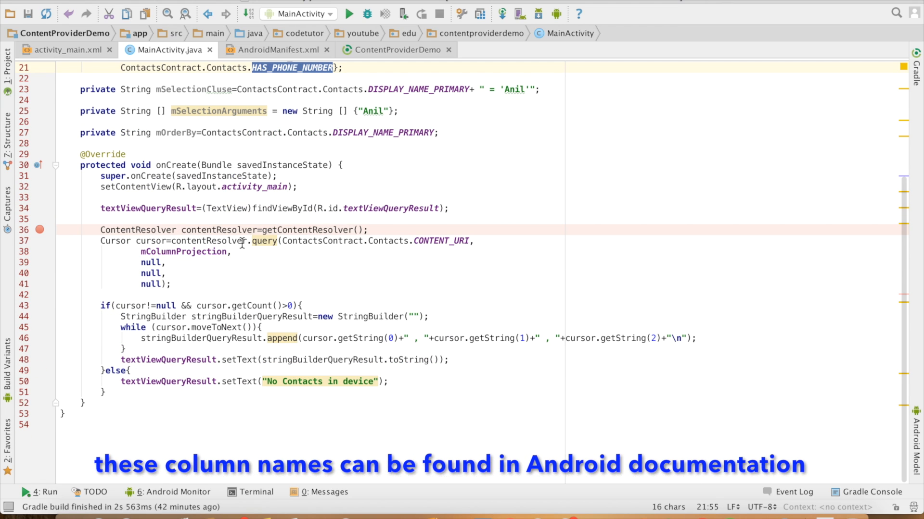
double_click(150, 241)
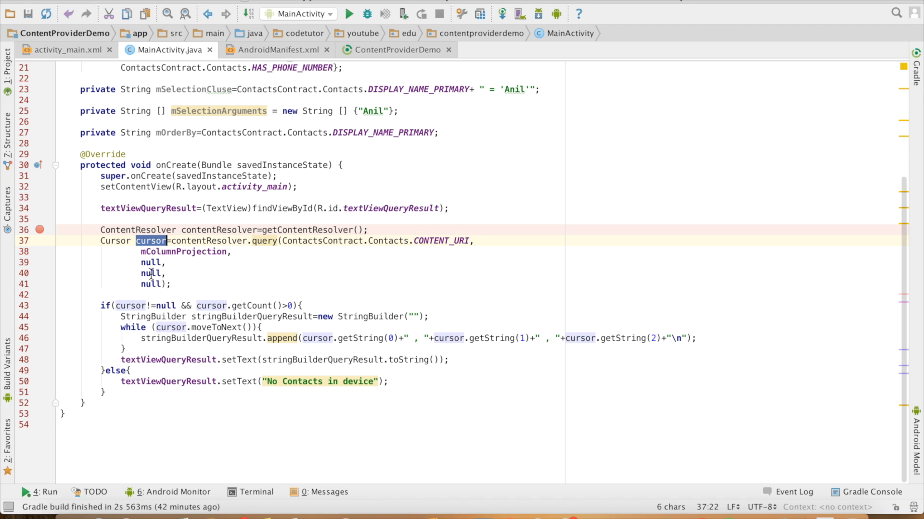
left_click(107, 305)
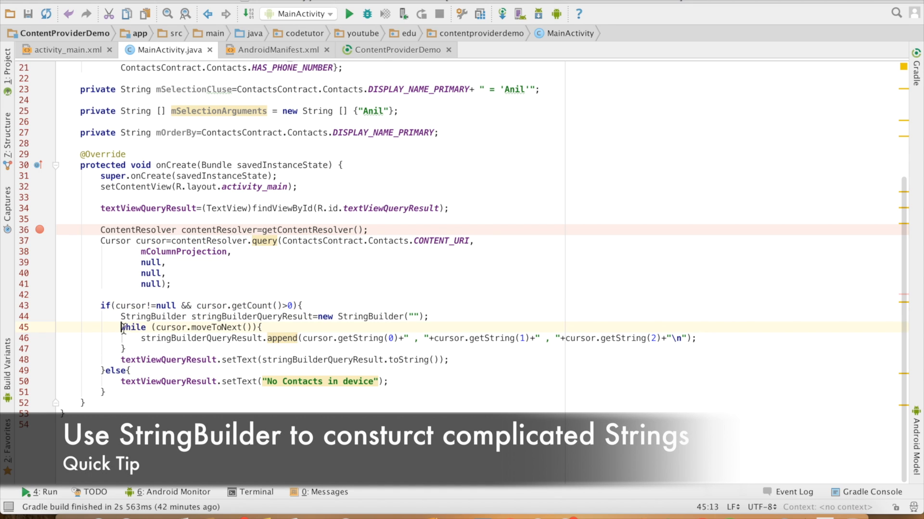
left_click_drag(122, 328, 125, 348)
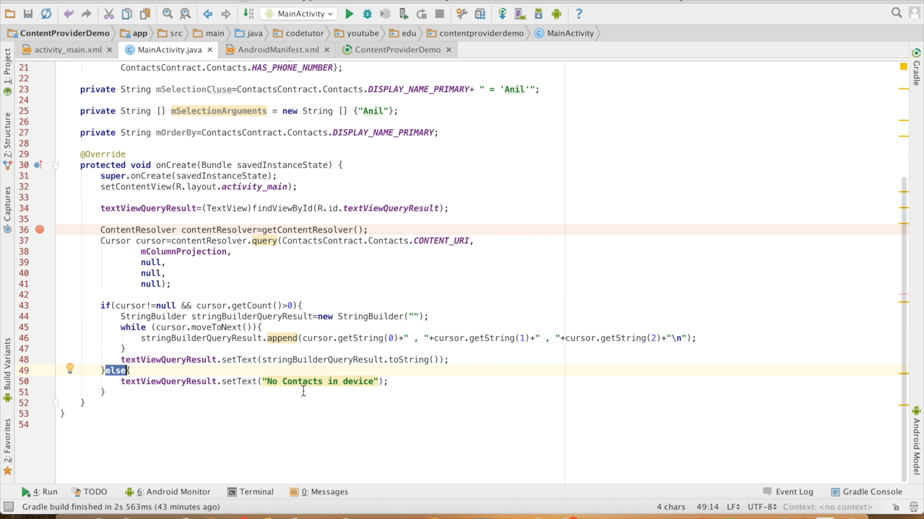
mouse_move(633, 415)
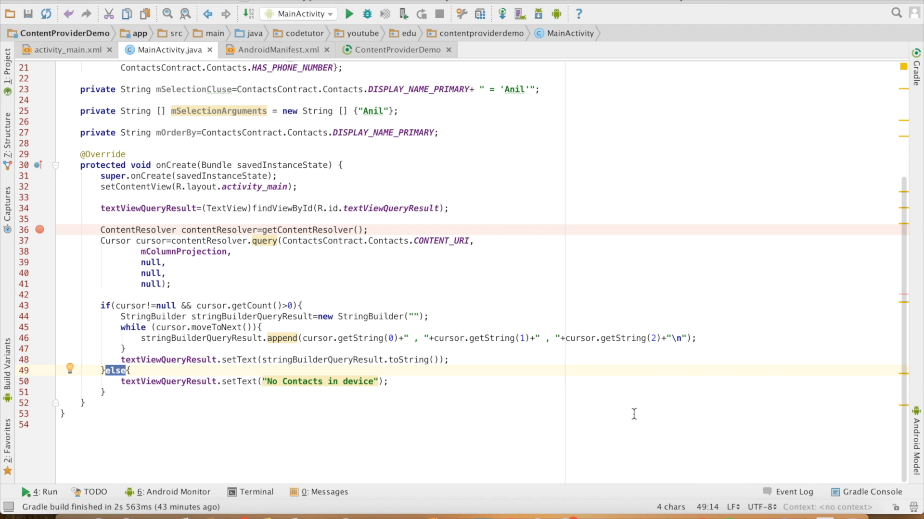
left_click(350, 14)
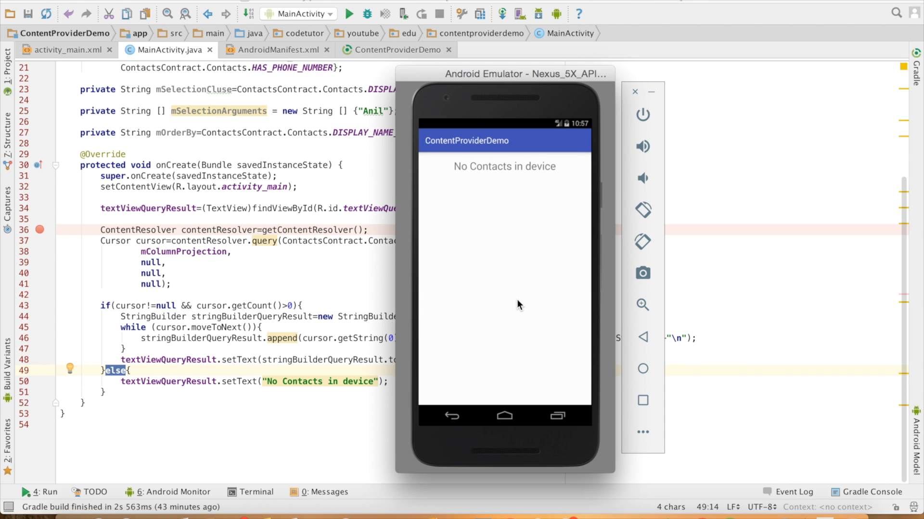
mouse_move(460, 184)
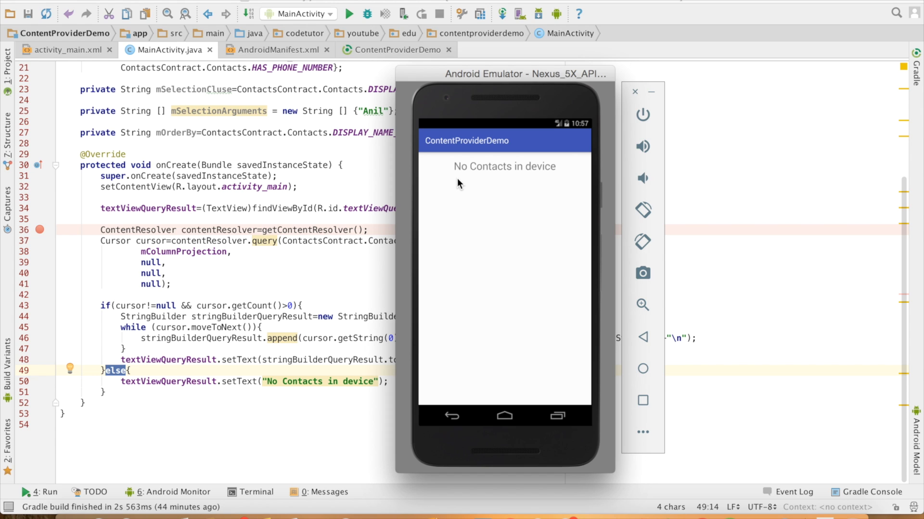
mouse_move(583, 437)
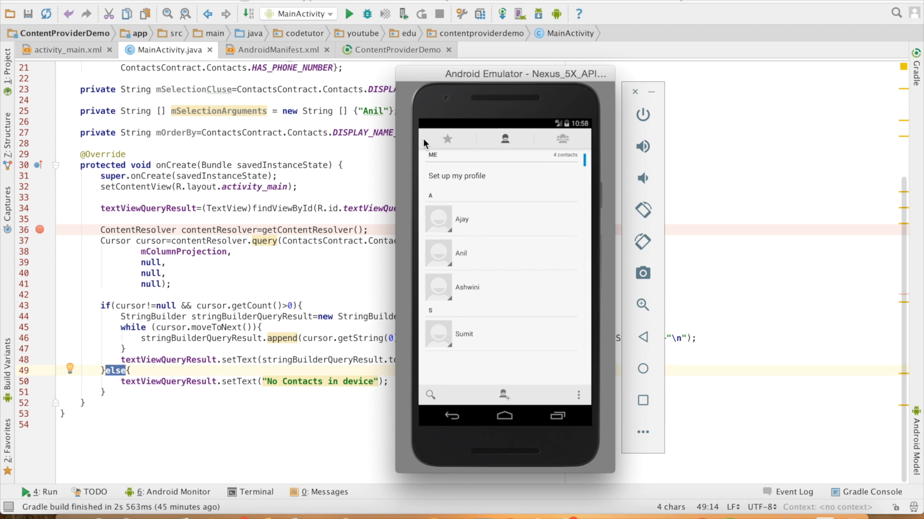
mouse_move(573, 441)
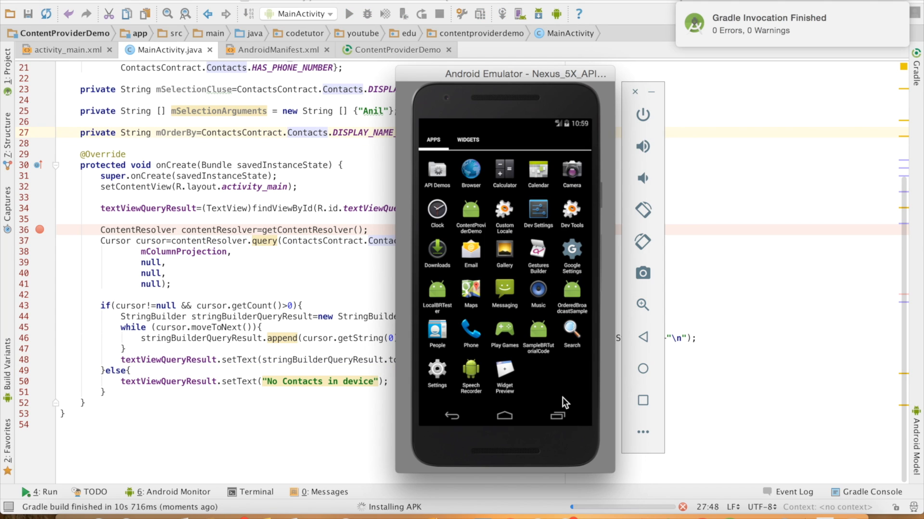
Point out the DISPLAY_NAME_PRIMARY 'Anil' selection clause and rerun the app with it.
left_click(171, 492)
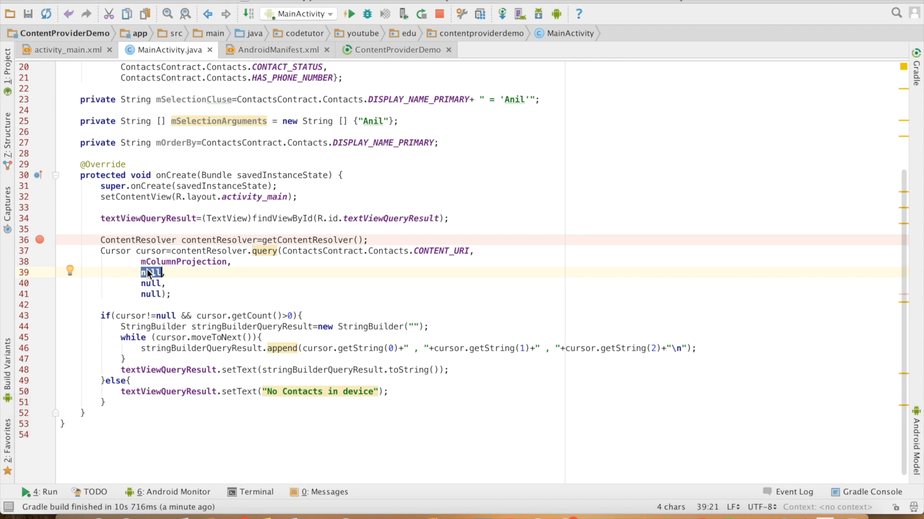
double_click(417, 99)
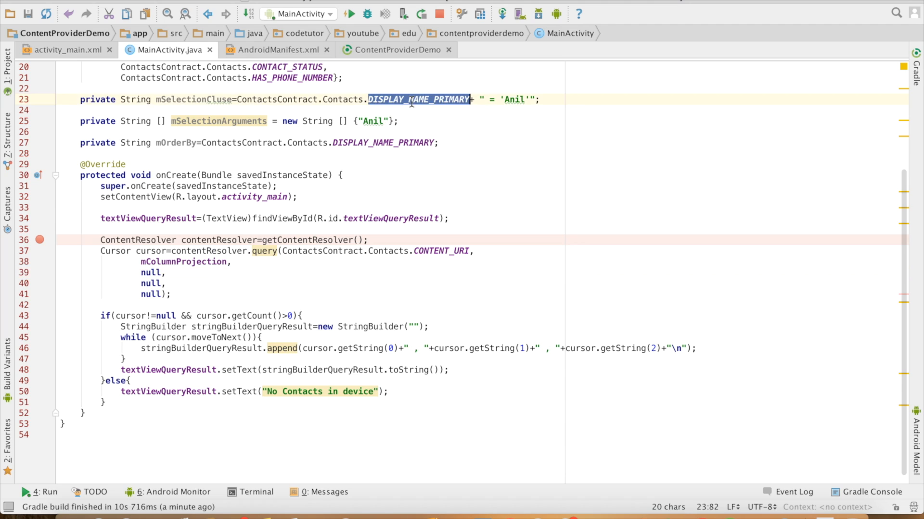
double_click(515, 99)
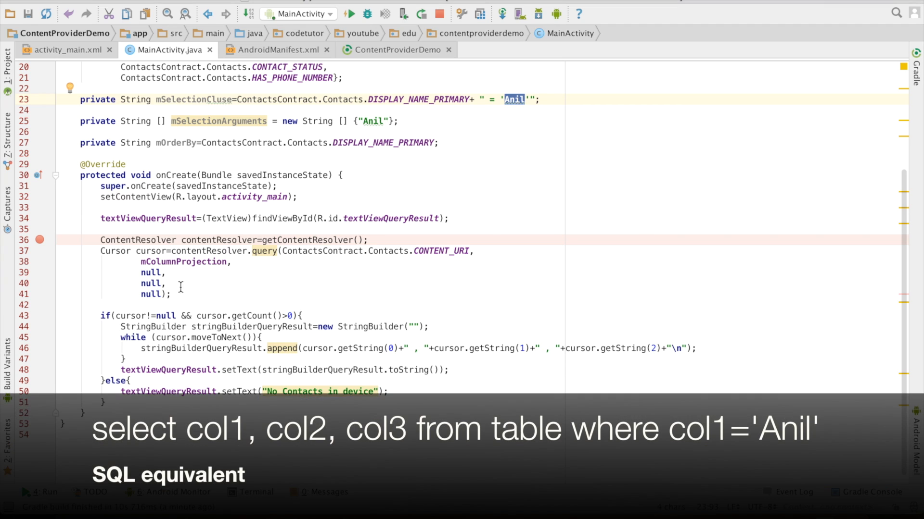
double_click(193, 99)
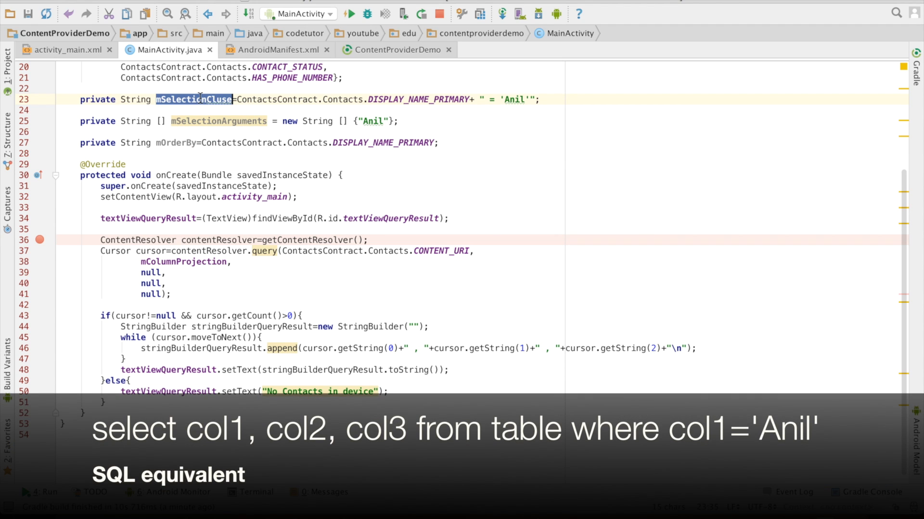
double_click(150, 272)
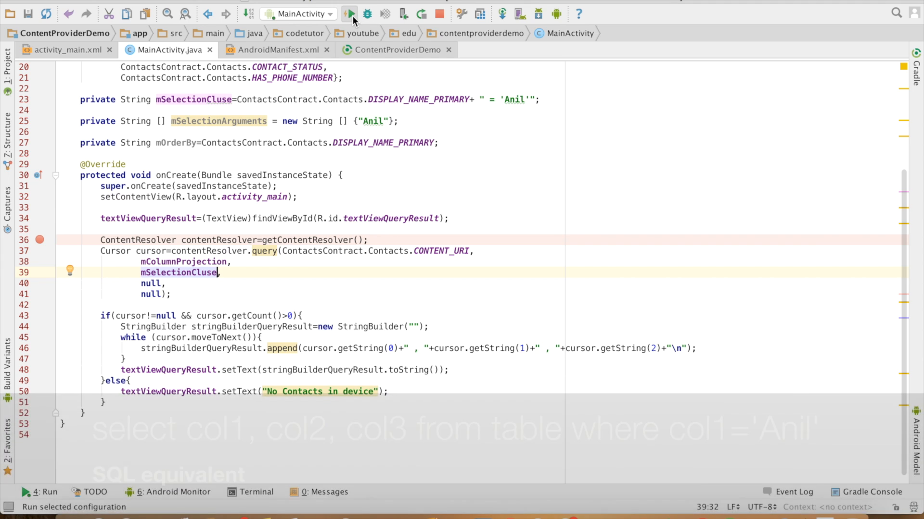
left_click(349, 14)
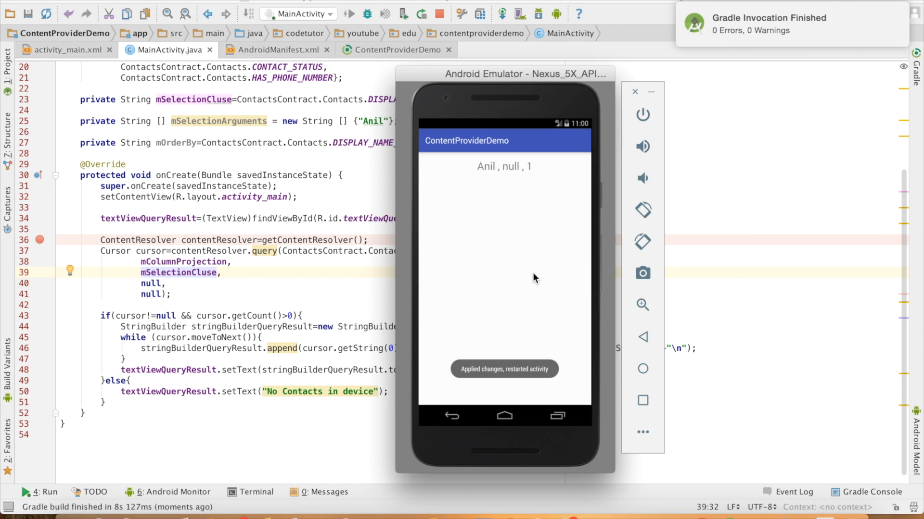
left_click(635, 92)
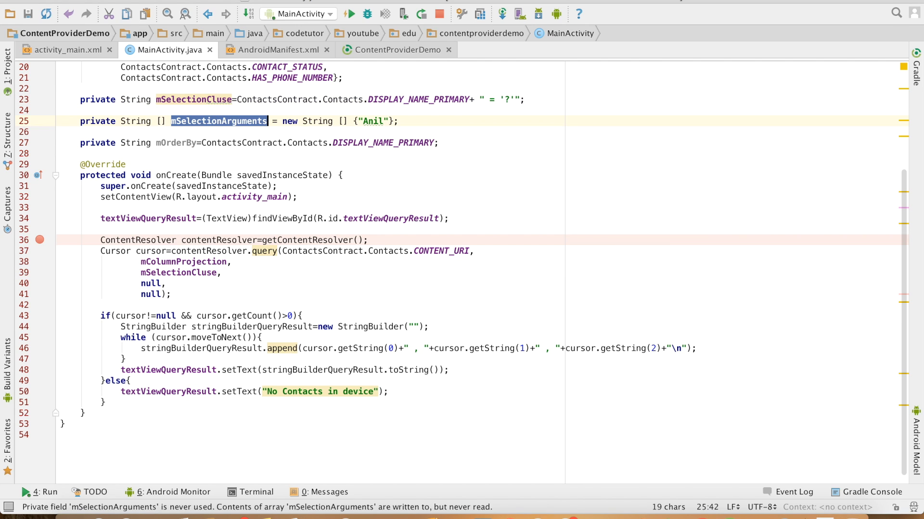
Pass mSelectionArguments into the contacts query and run the app.
type("mSelectionArguments")
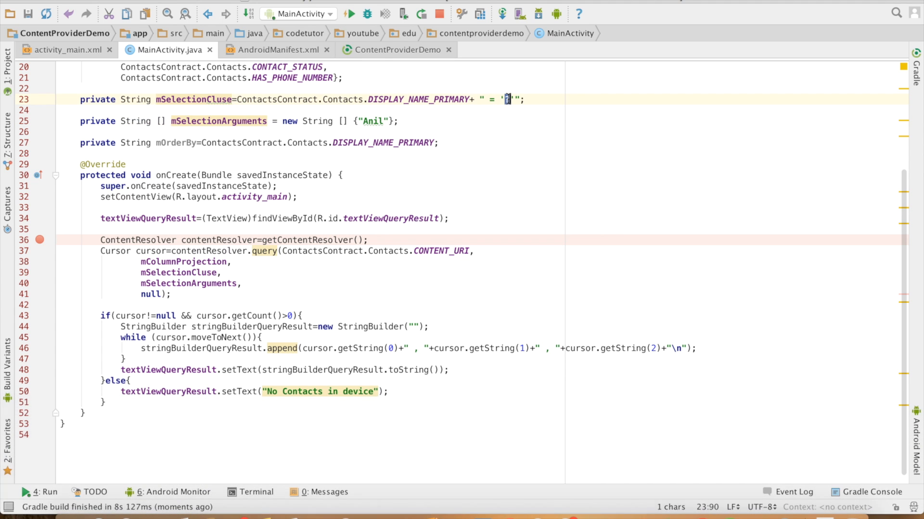
double_click(375, 121)
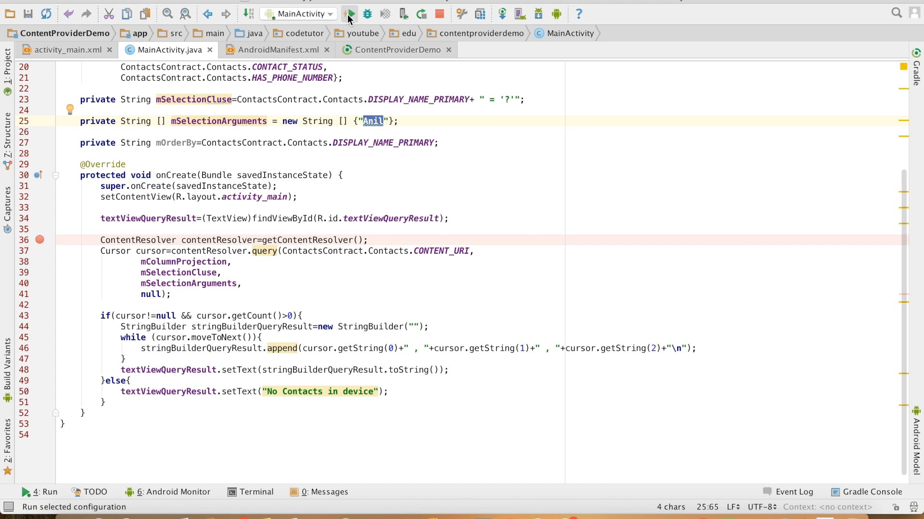
left_click(352, 14)
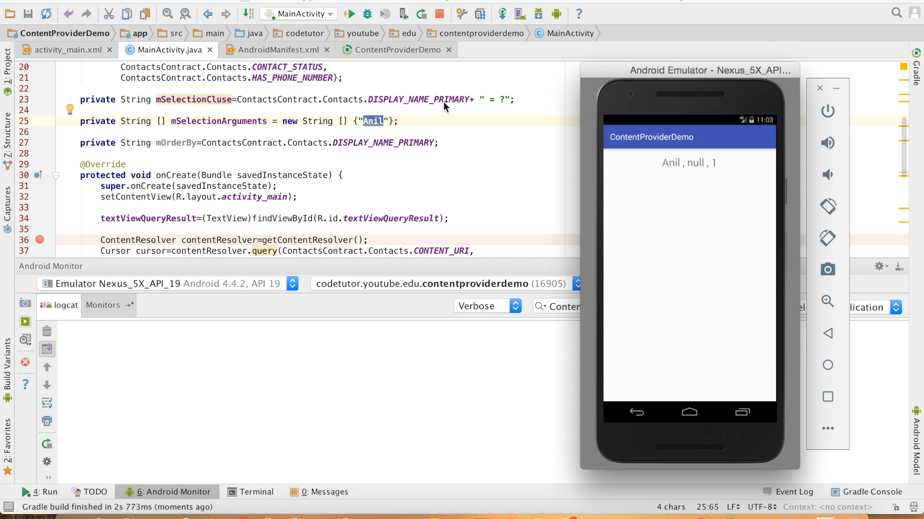
mouse_move(374, 121)
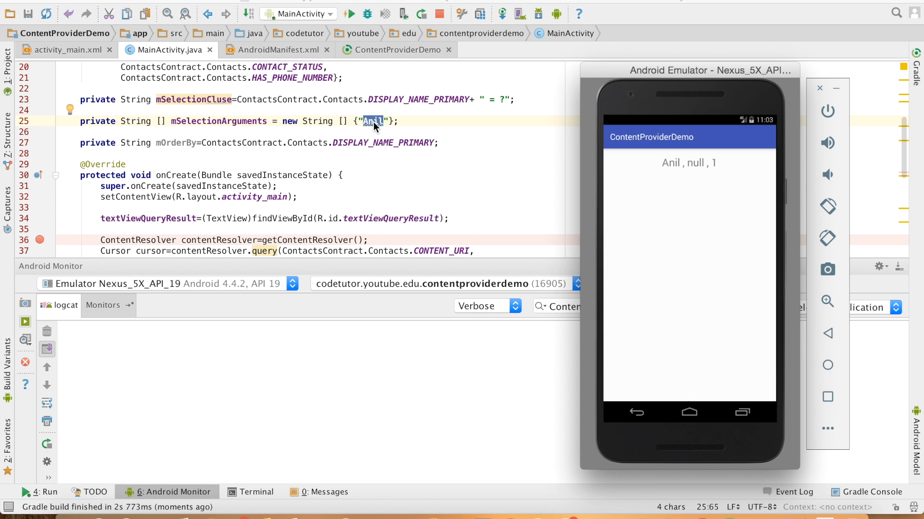
mouse_move(603, 164)
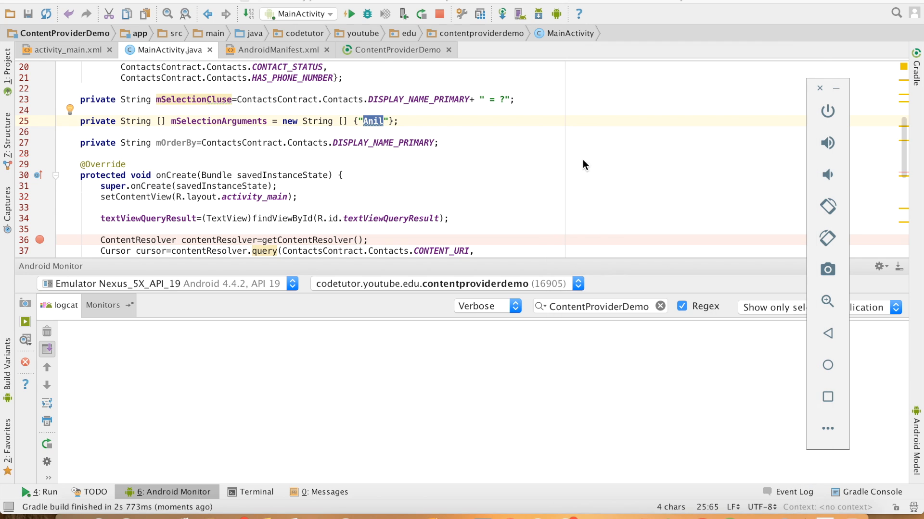
Change the selection argument from Anil to Ajay and rerun the app.
type("Ajy")
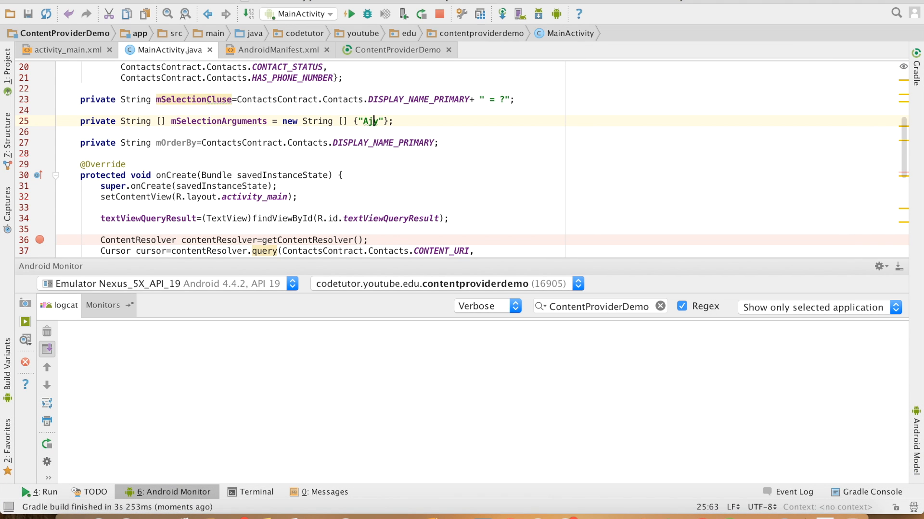
left_click(349, 14)
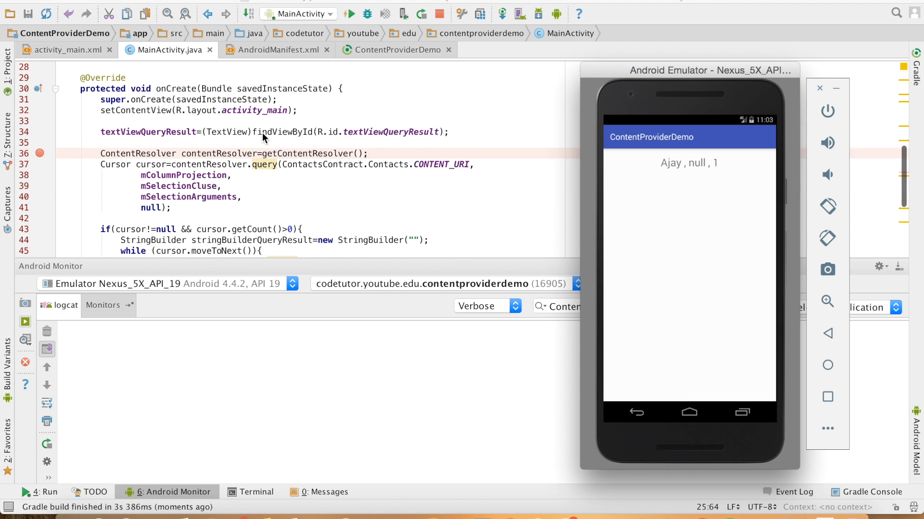
scroll("down", 3)
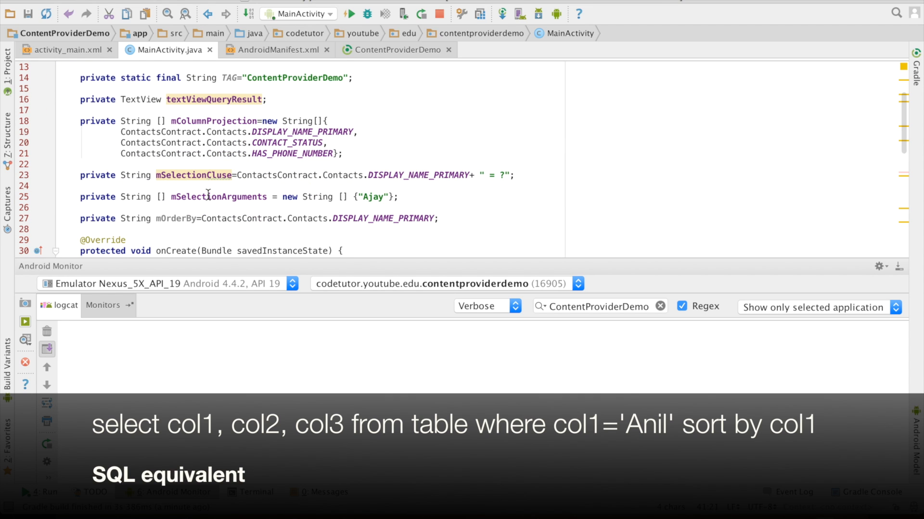
Set the query's selection and selection arguments to null.
scroll("down", 3)
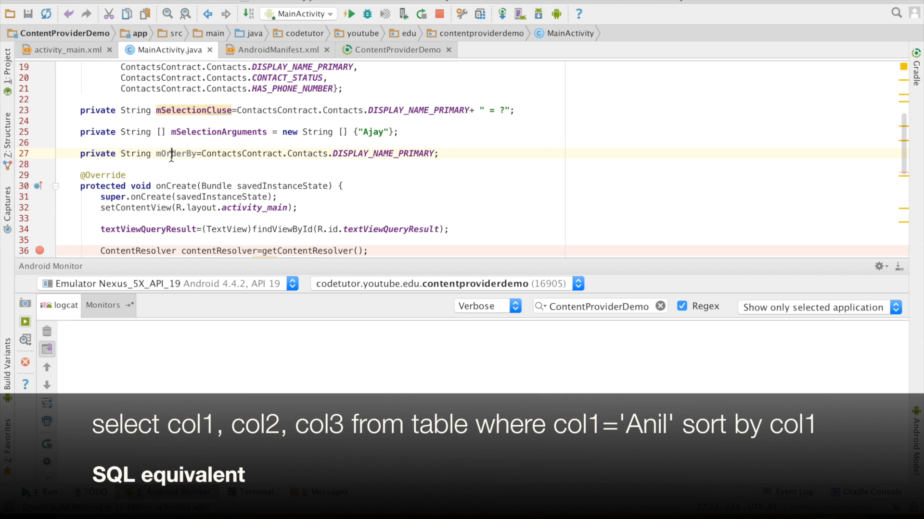
scroll("down", 3)
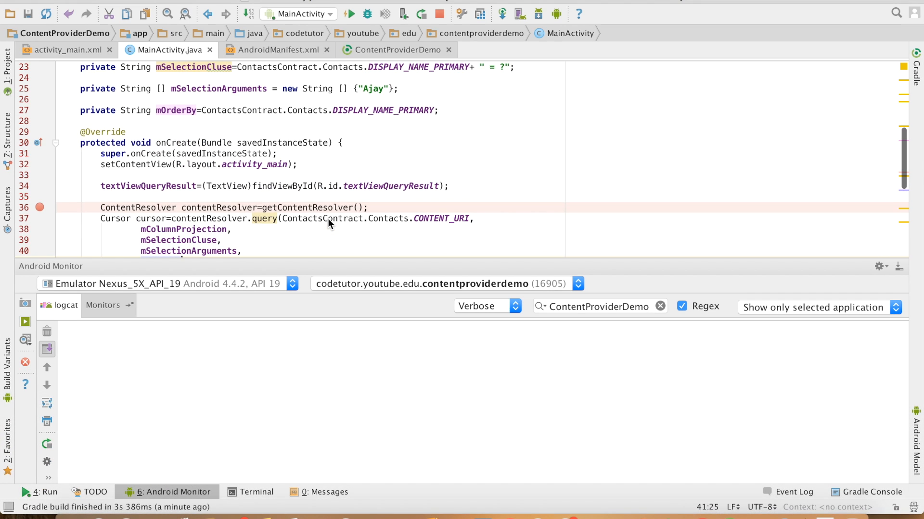
type("null,")
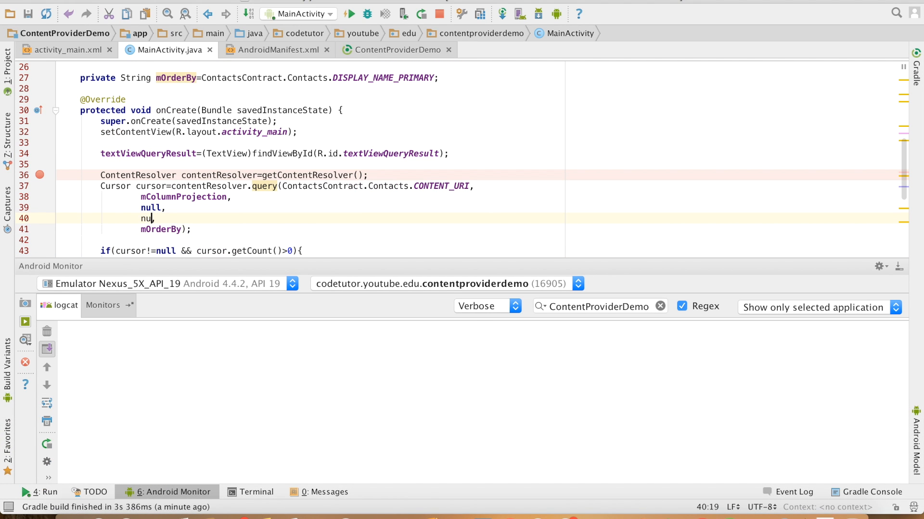
type("ll,")
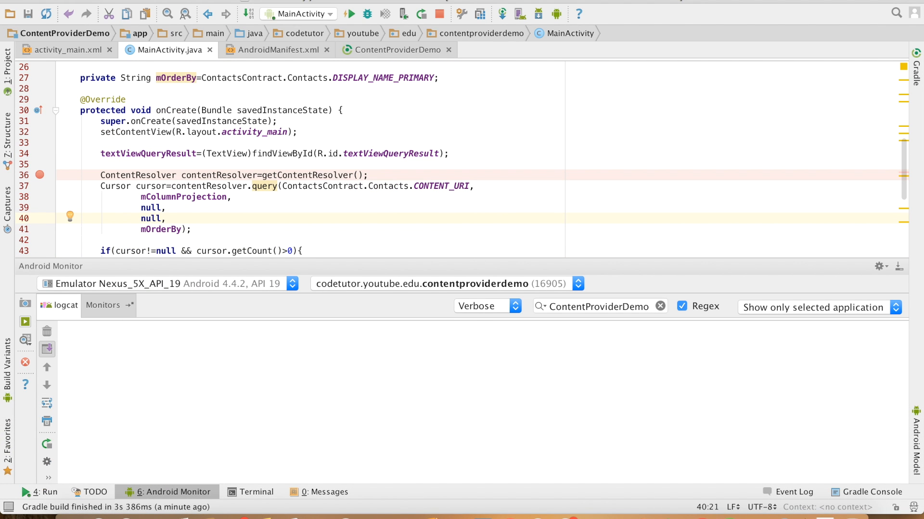
left_click(162, 218)
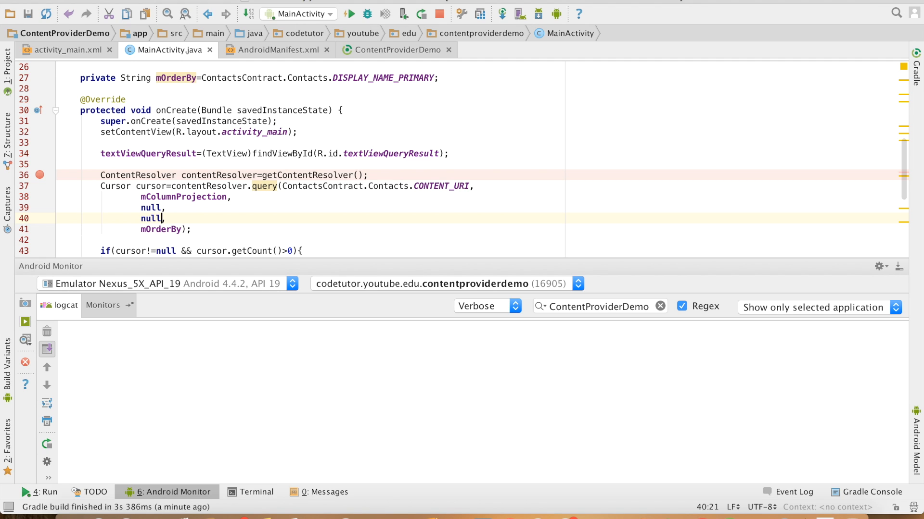
Run the app with name-sorted contacts, then rerun without a sort order.
left_click(348, 14)
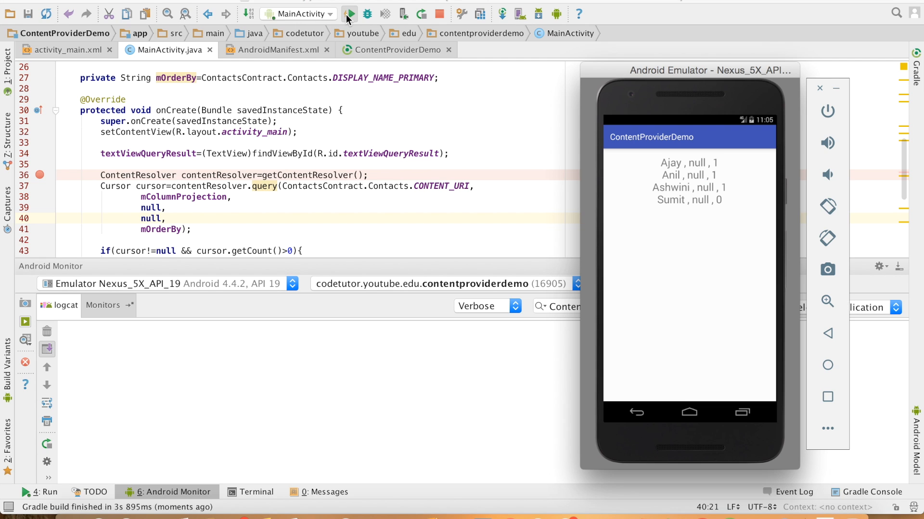
mouse_move(155, 232)
type("null")
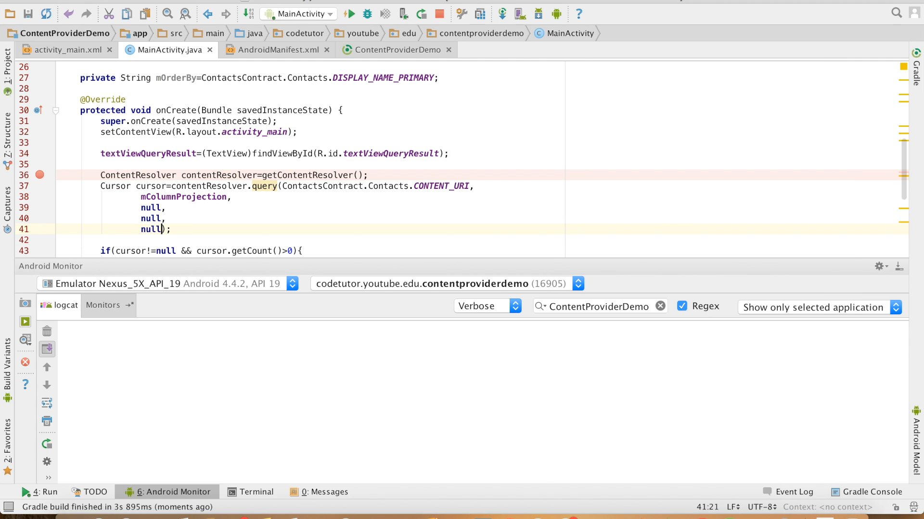
left_click(349, 14)
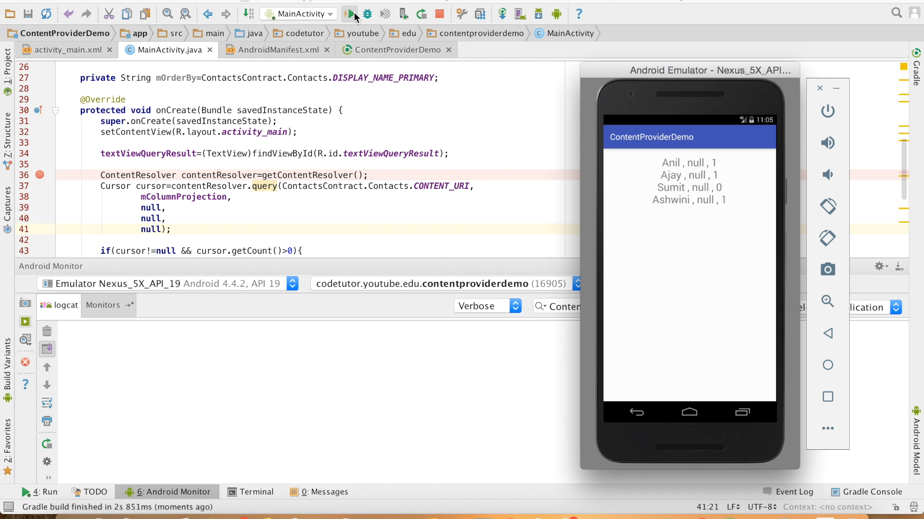